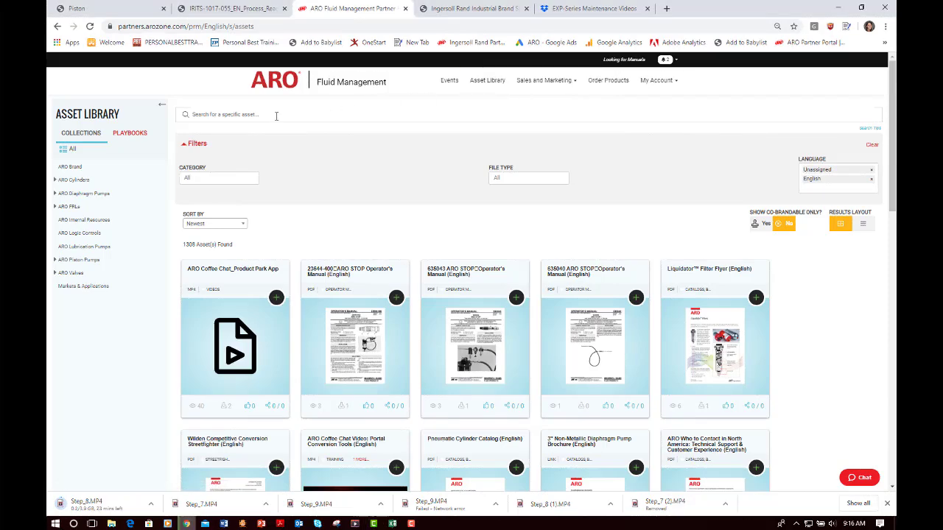
# - Search the asset library for 'process-ready' and open the EXP Process-Ready Flyer (English) preview
pyautogui.write('proces')
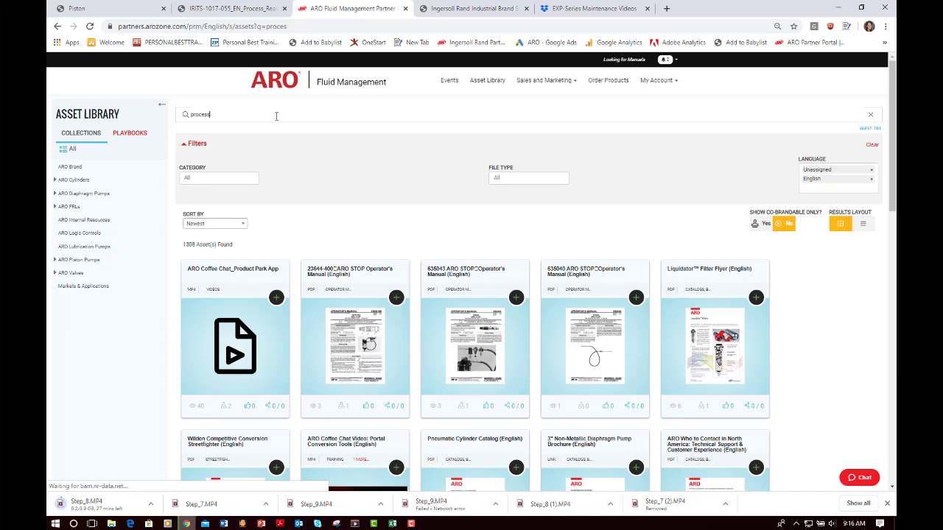
pyautogui.write('s-ready')
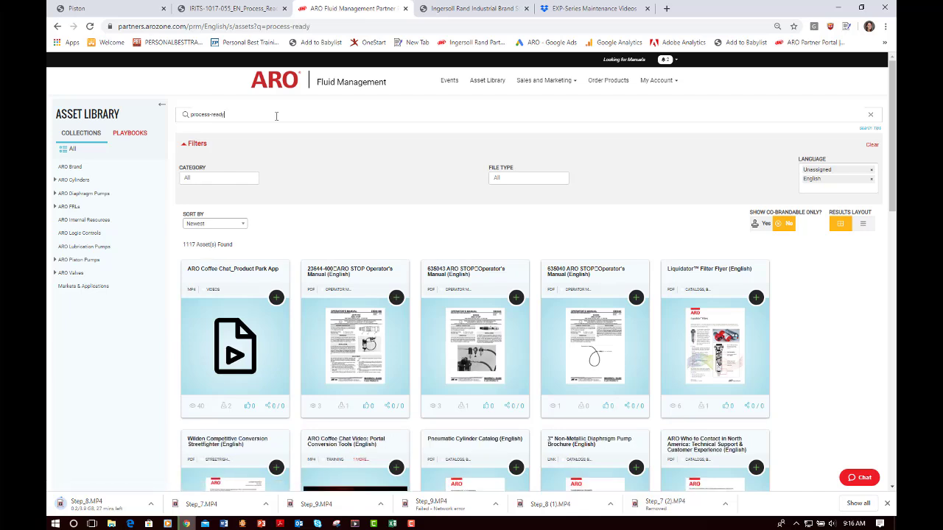
pyautogui.press('Return')
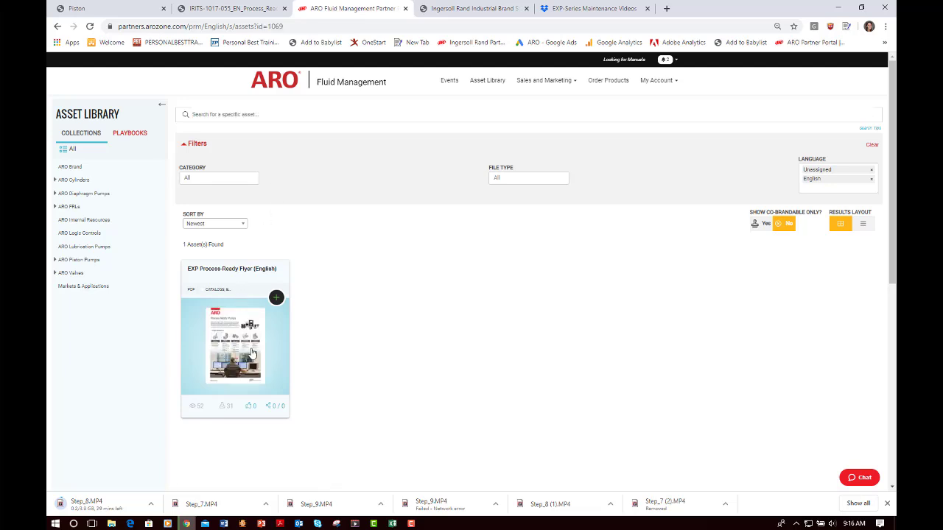
pyautogui.click(235, 346)
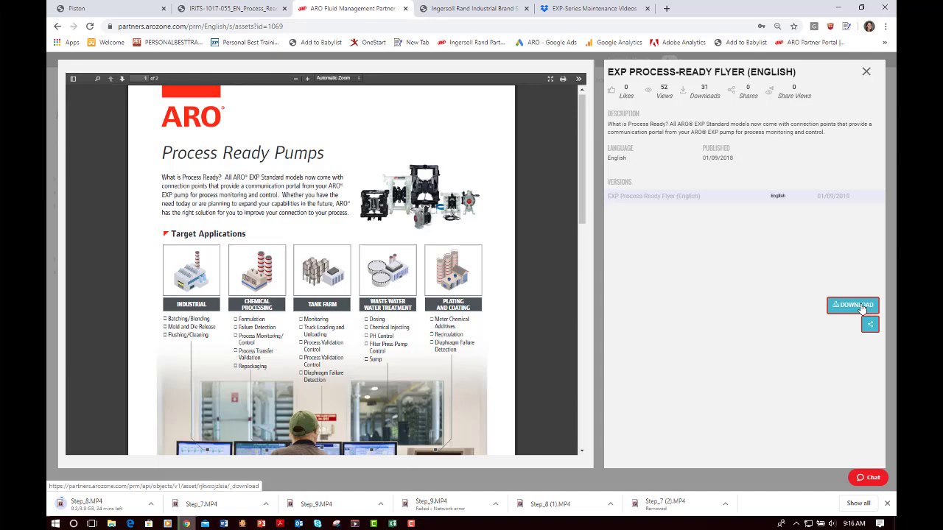